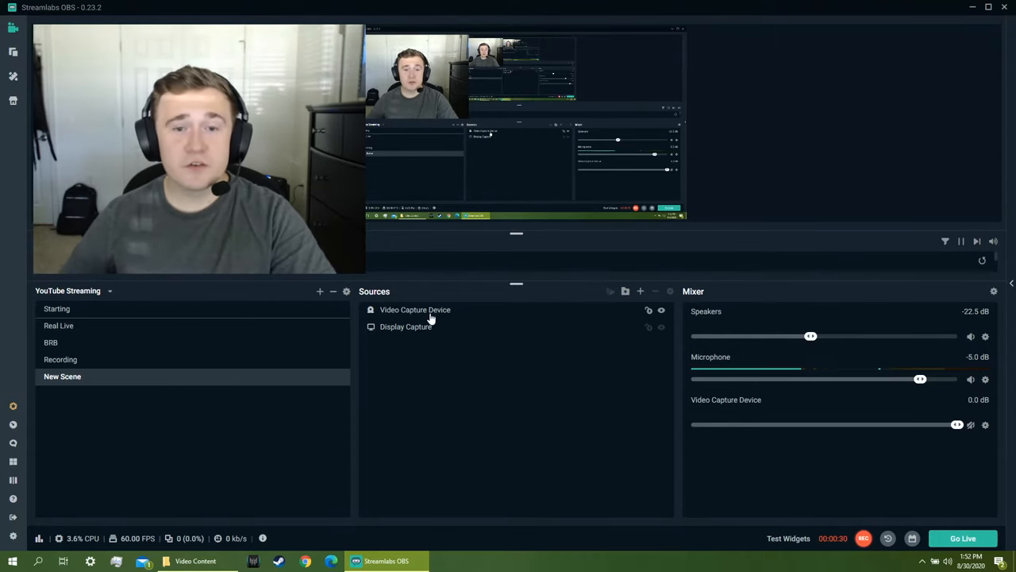
Step: Flip the Video Capture Device source horizontally so the webcam feed appears mirrored
right_click(416, 309)
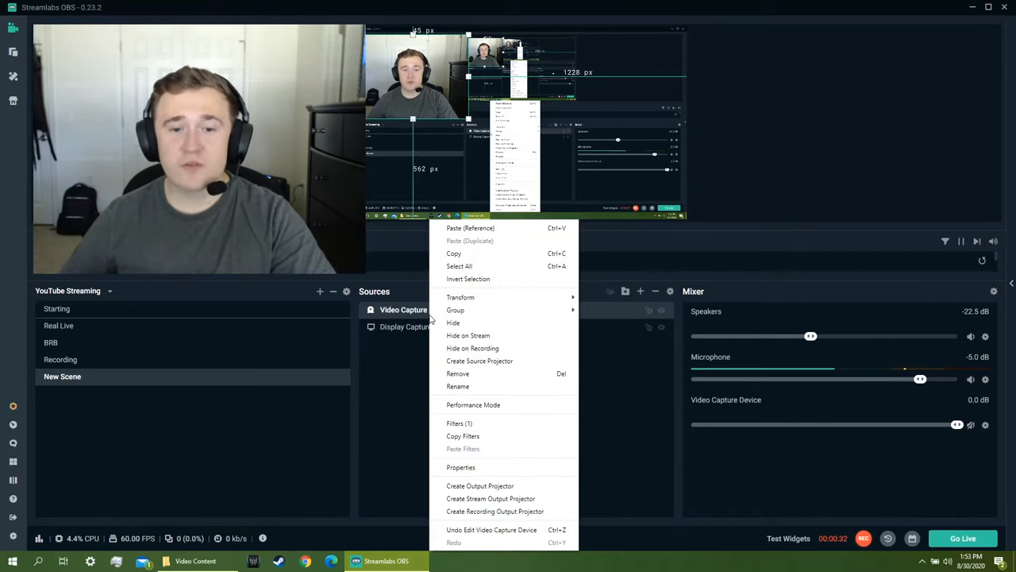
mouse_move(461, 297)
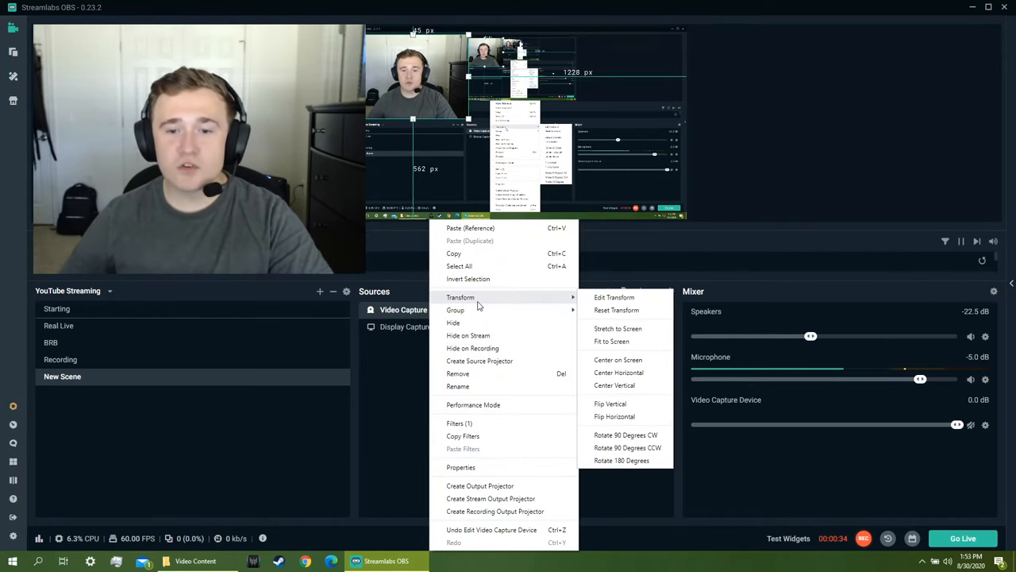
mouse_move(615, 416)
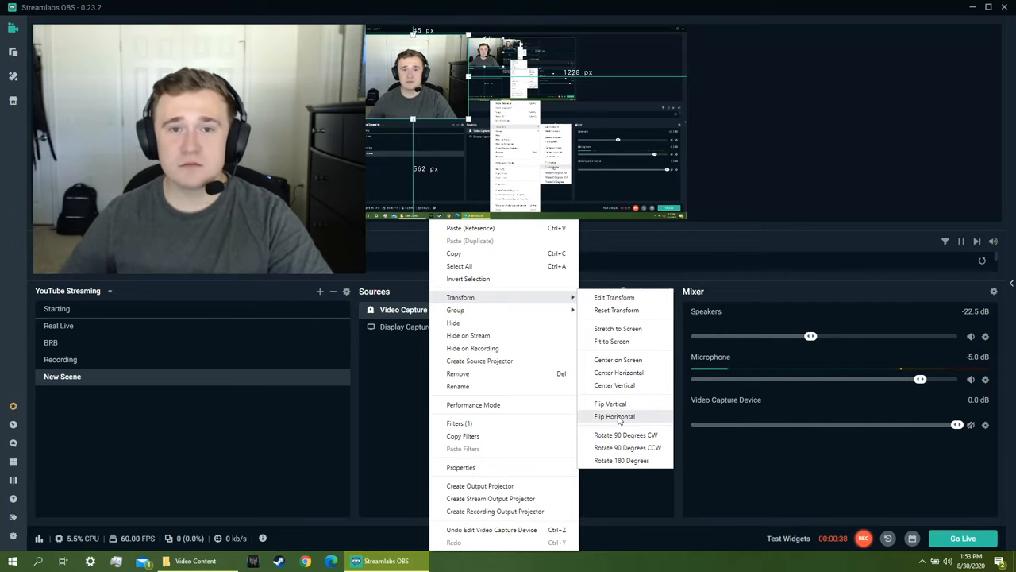
click(614, 416)
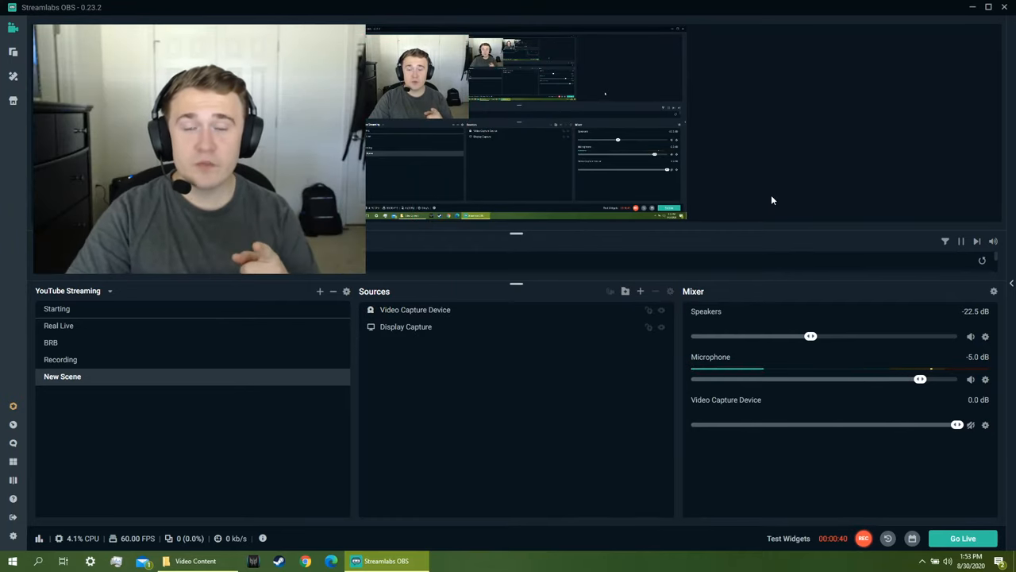